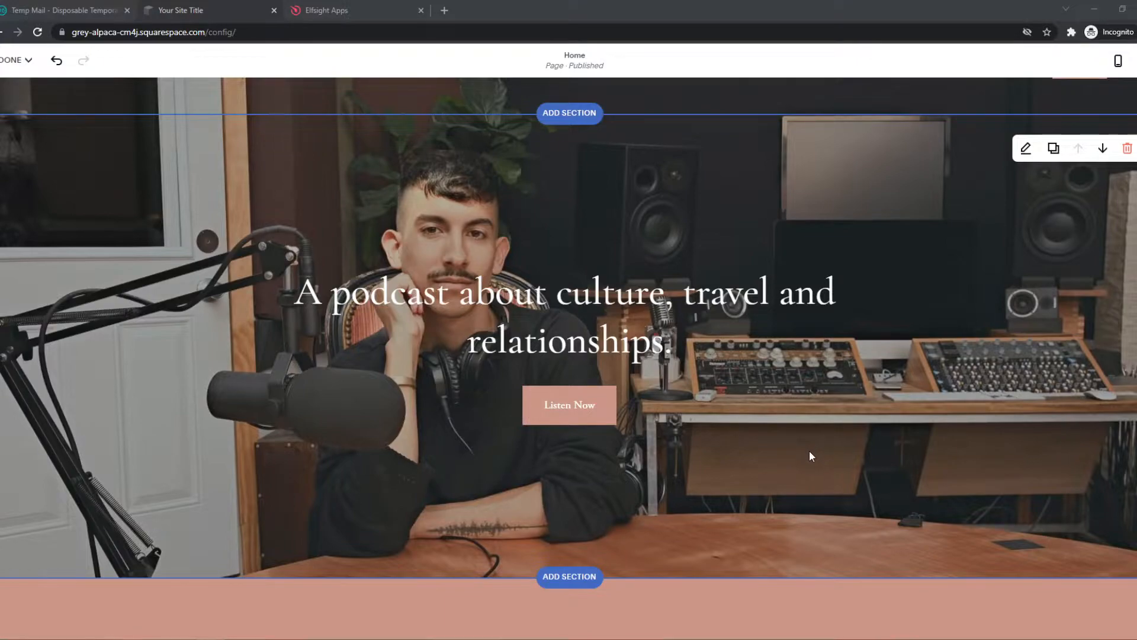
Insert a Premium Donation block above the host introduction, then save and continue to payment processor setup
scroll("down", 3)
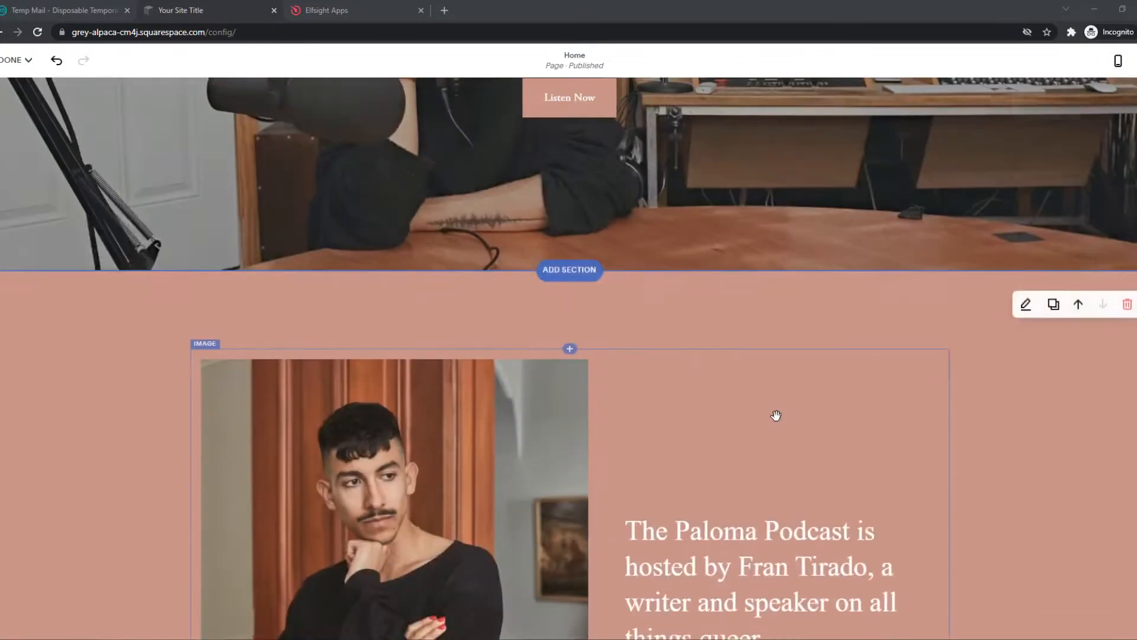
scroll("up", 3)
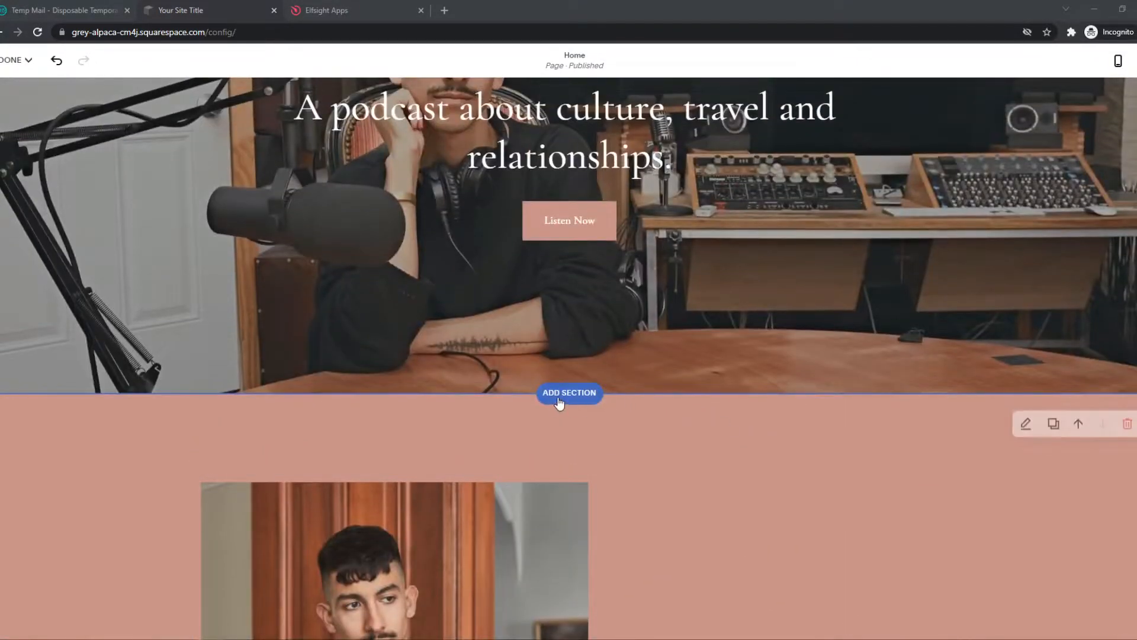
mouse_move(77, 96)
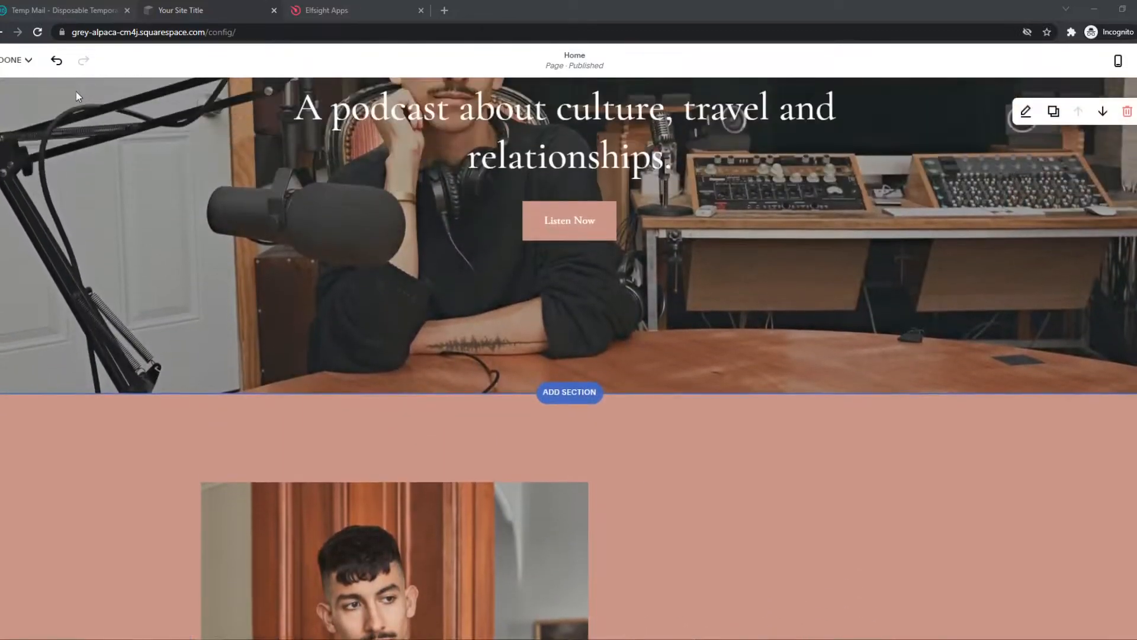
scroll("down", 3)
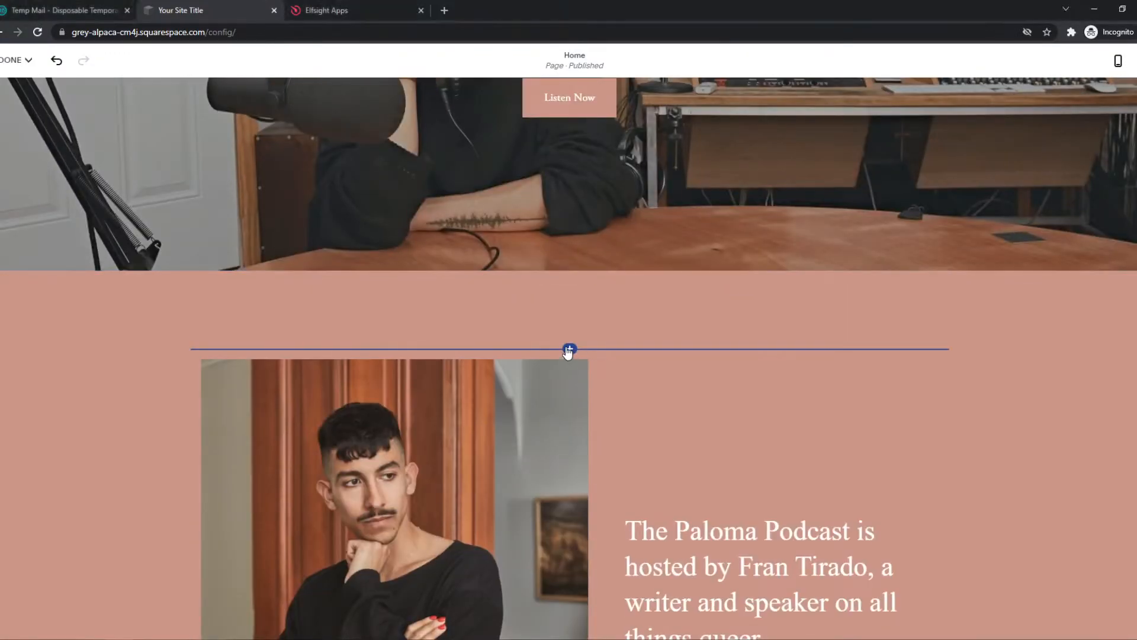
left_click(568, 349)
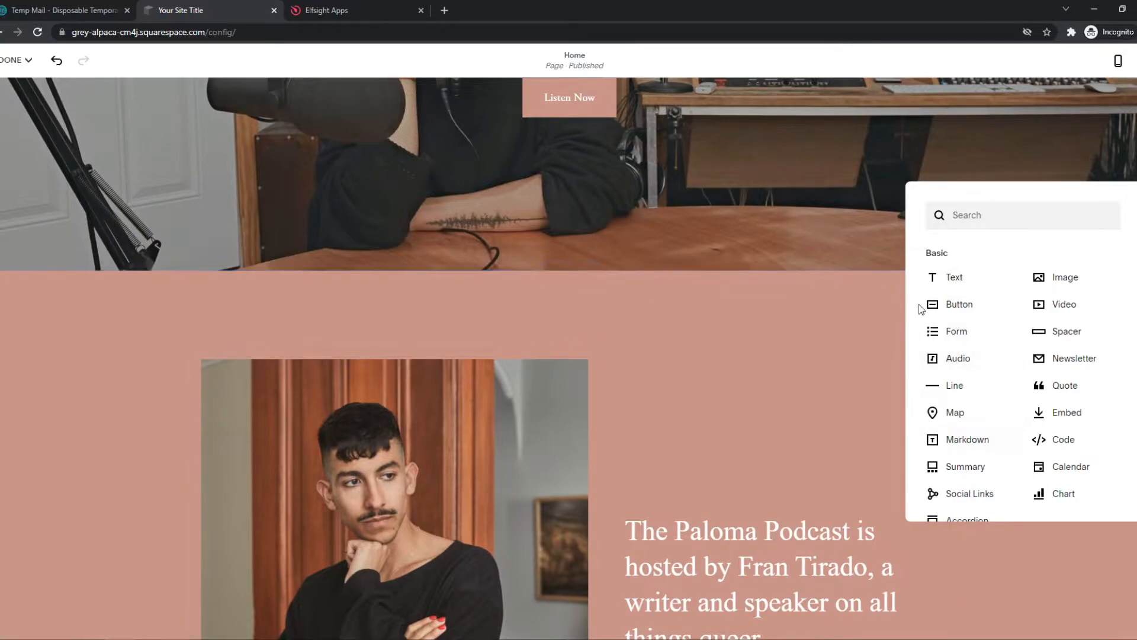
scroll("down", 3)
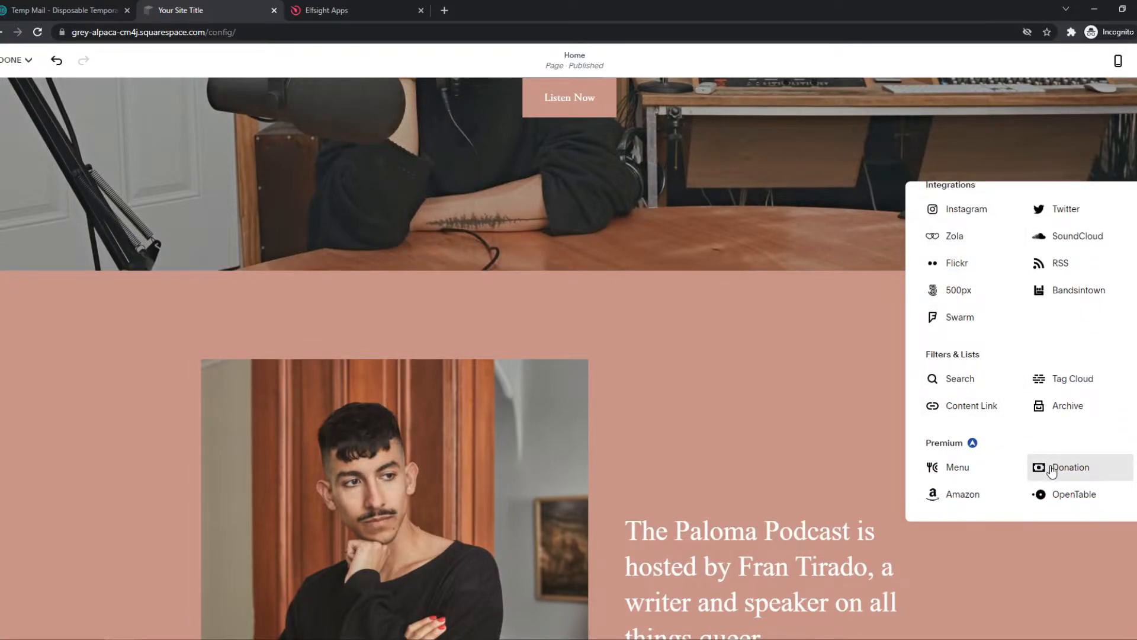
left_click(1069, 467)
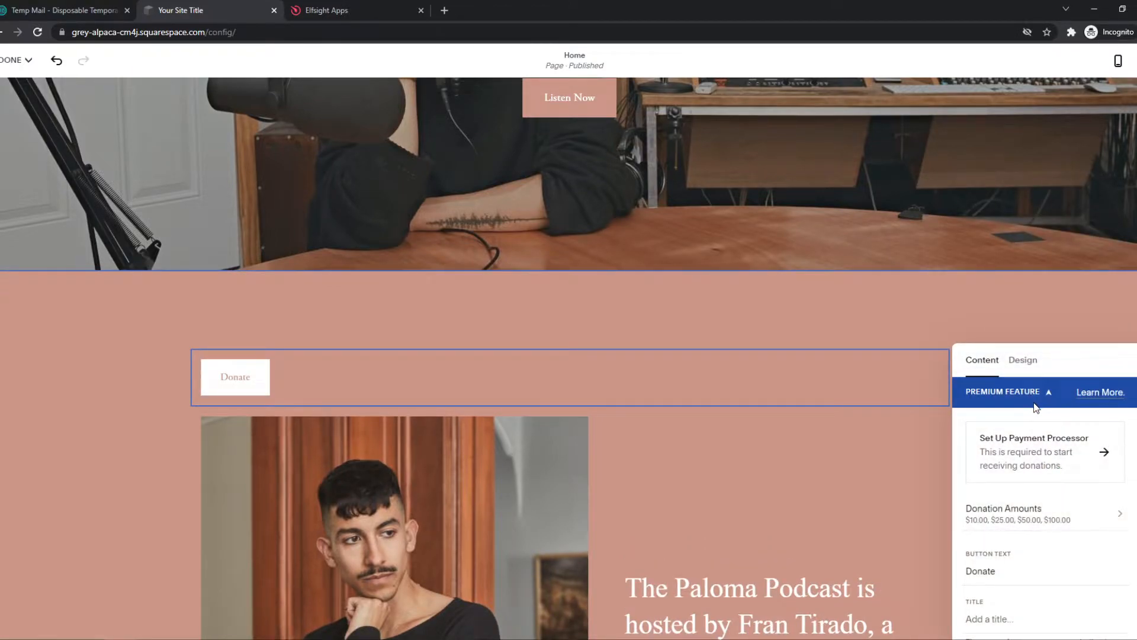
mouse_move(759, 391)
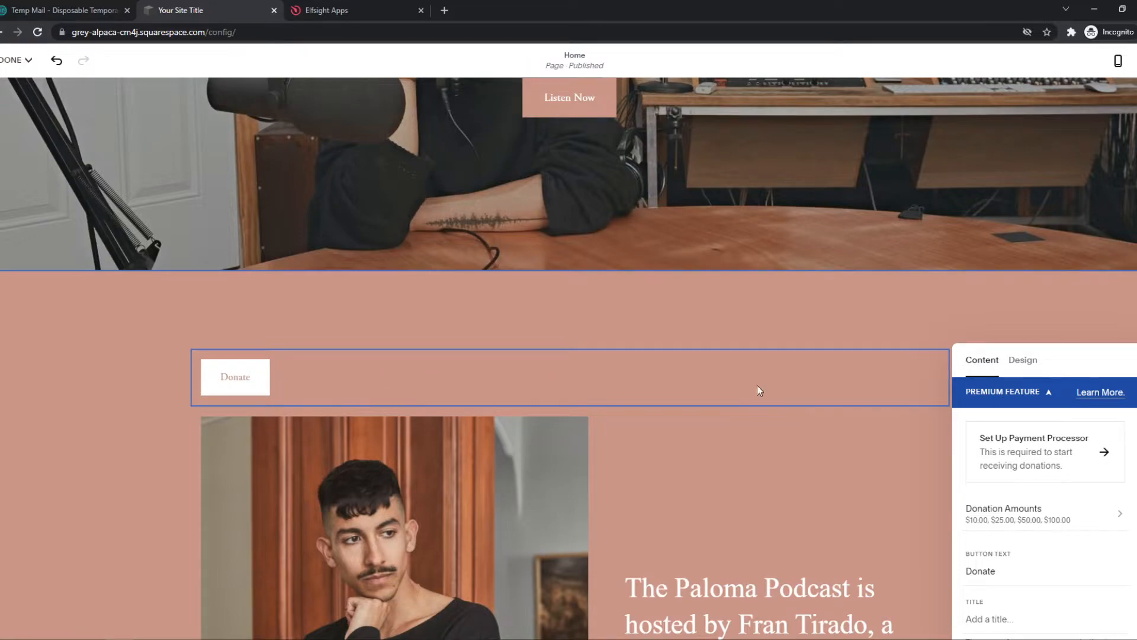
mouse_move(304, 256)
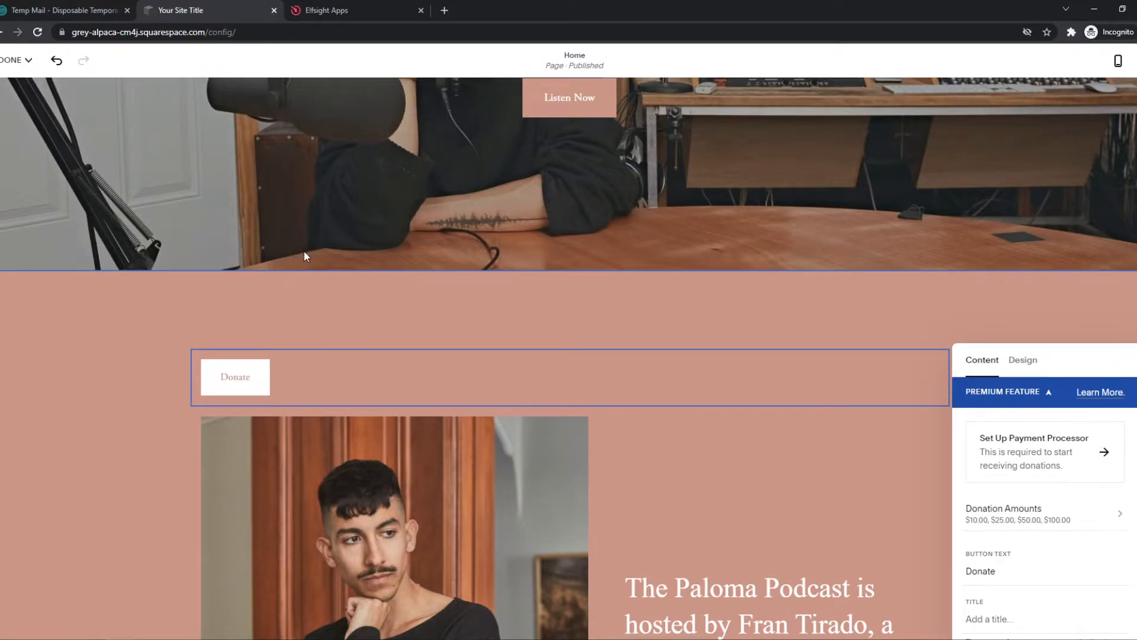
left_click(1103, 452)
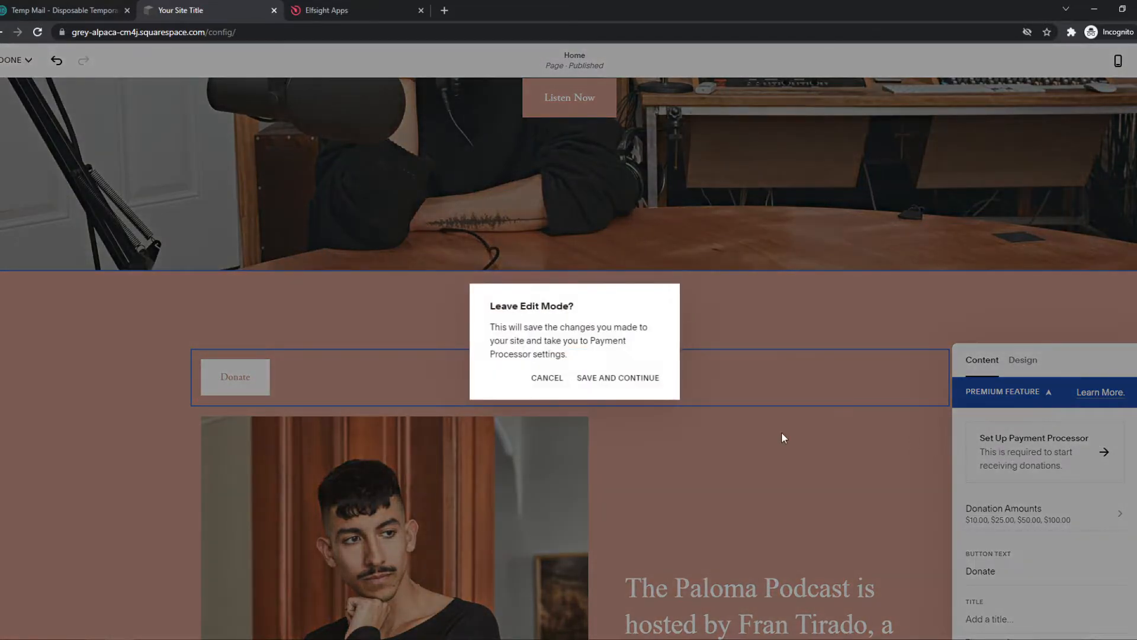
left_click(617, 377)
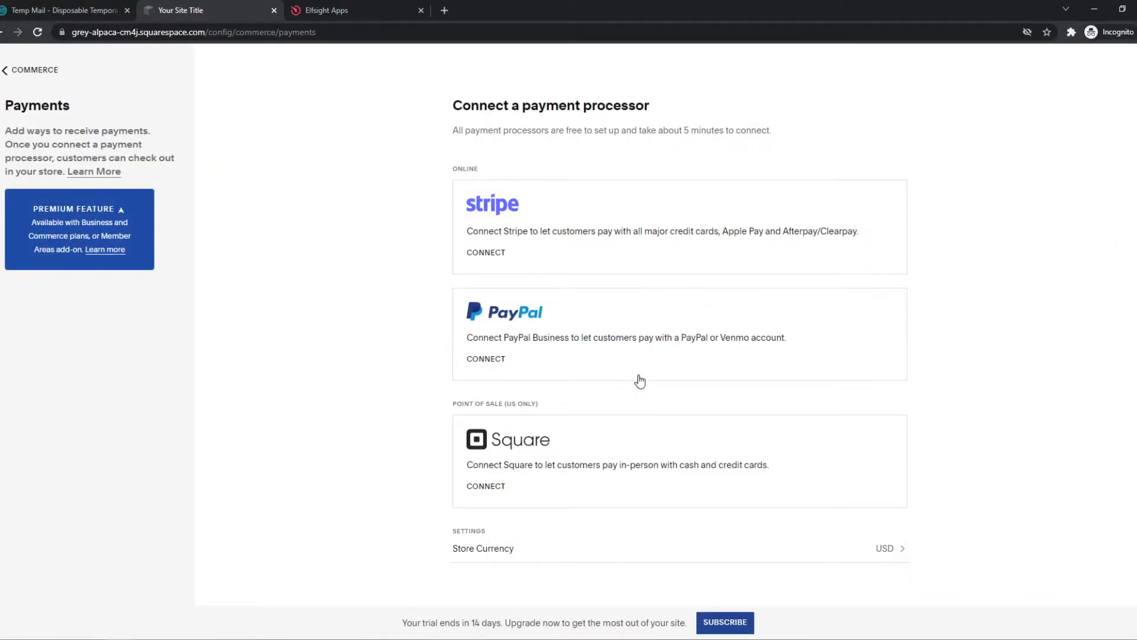
mouse_move(520, 284)
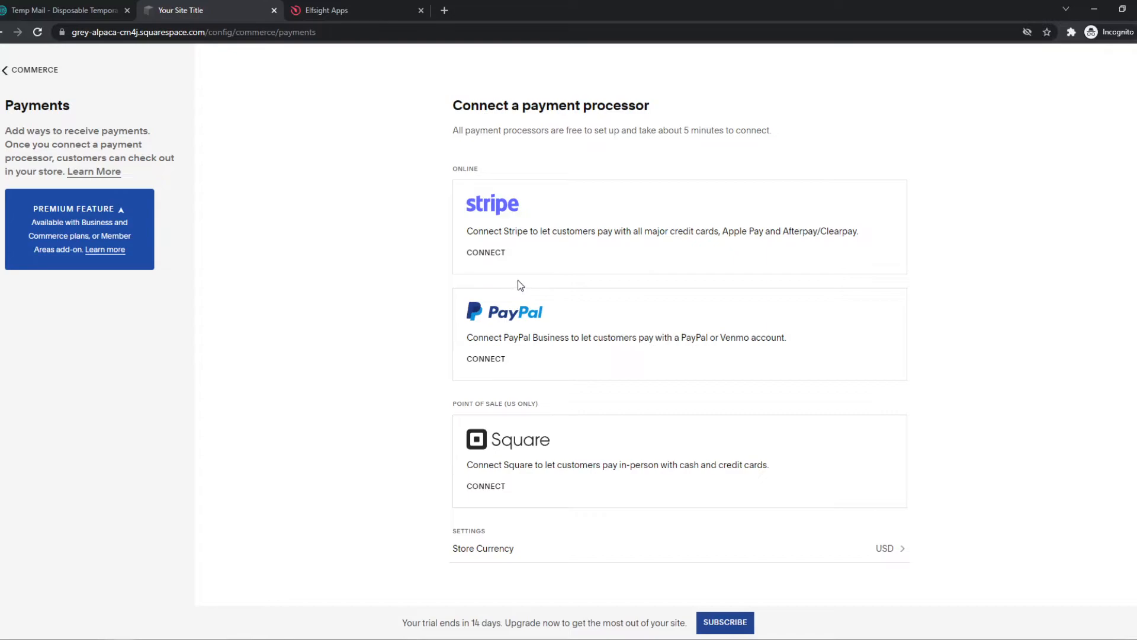
mouse_move(632, 212)
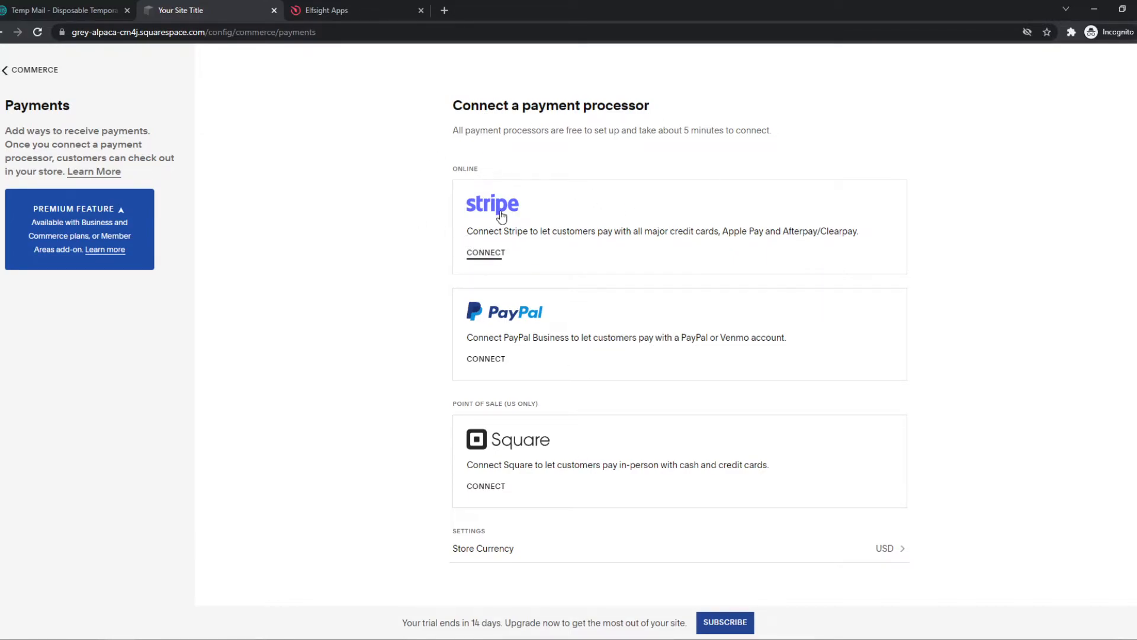
mouse_move(498, 248)
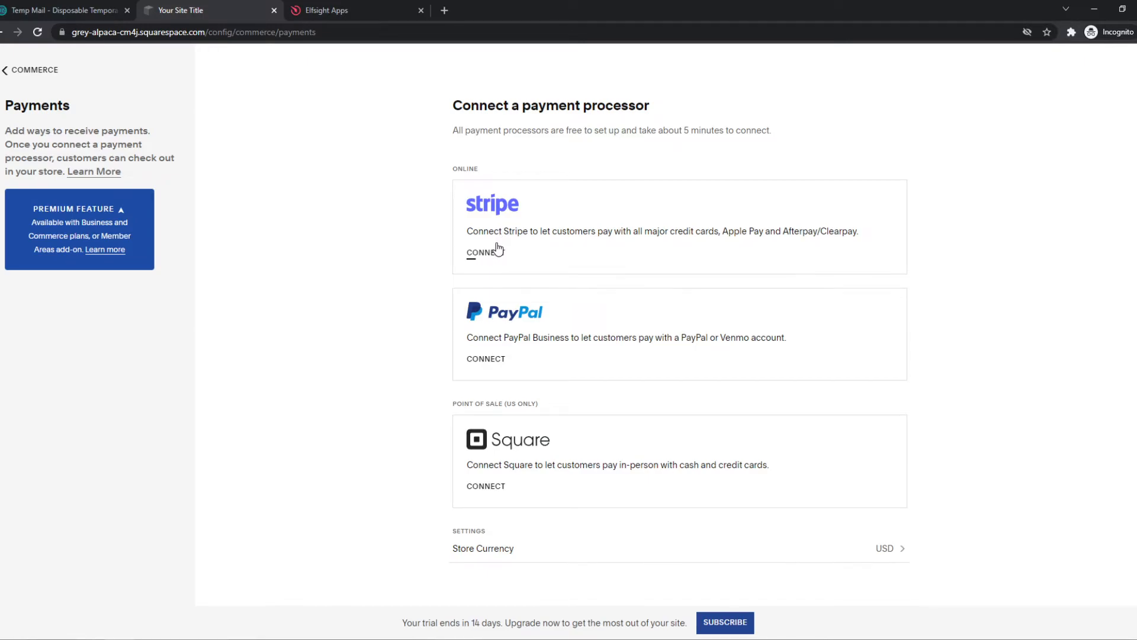
mouse_move(490, 387)
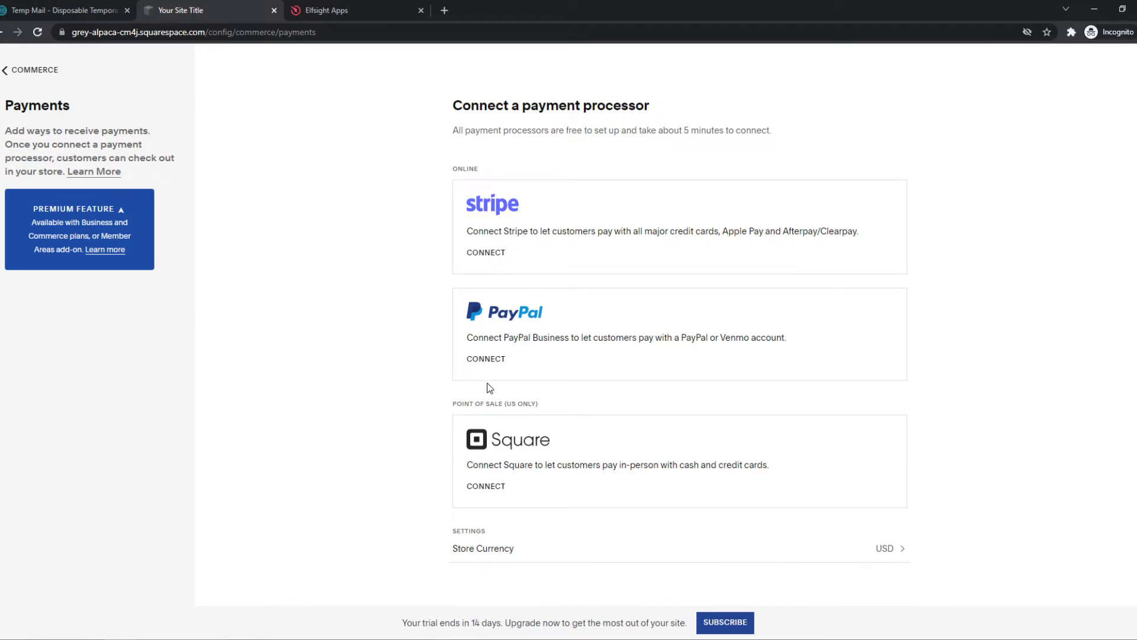
left_click(485, 358)
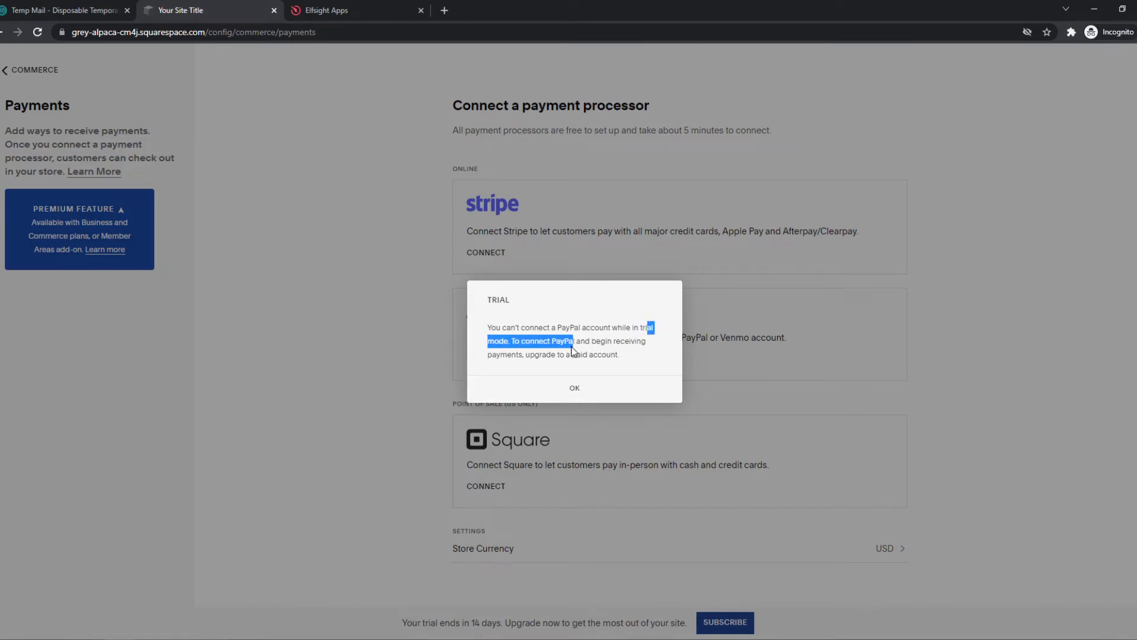
left_click(574, 387)
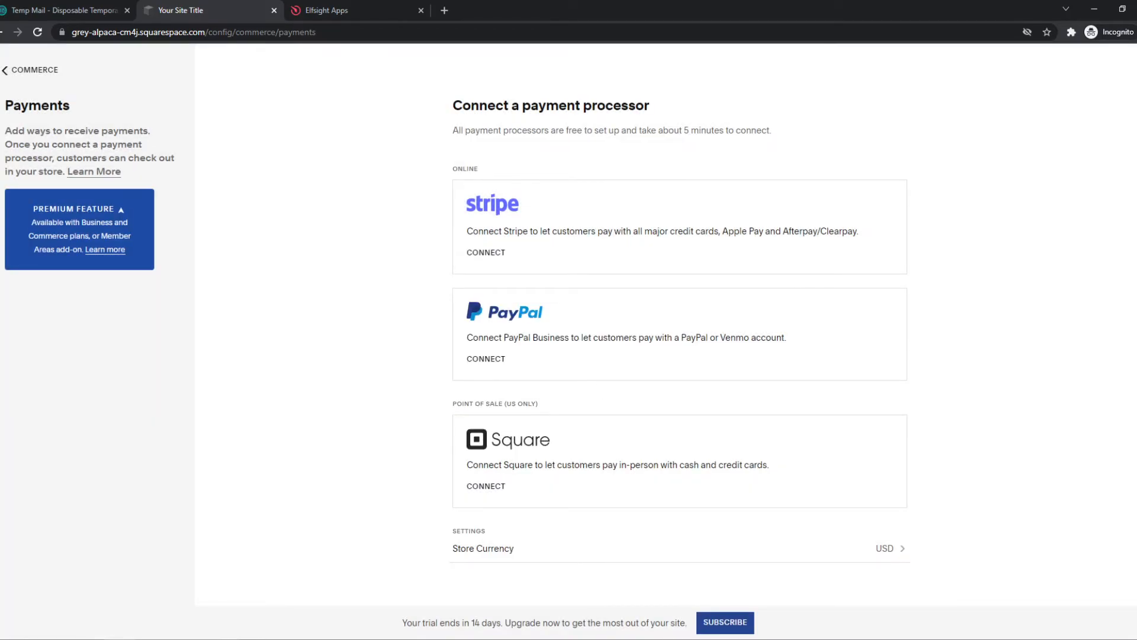